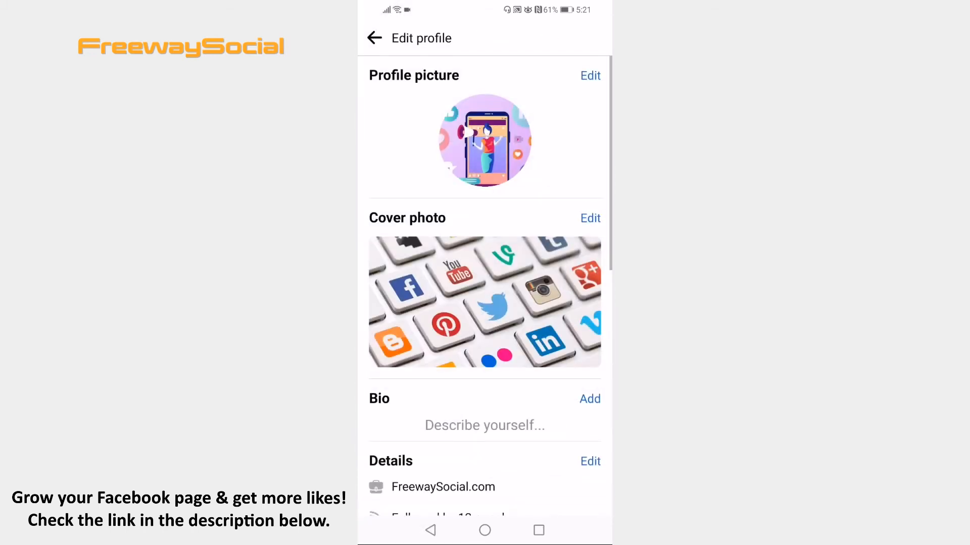
scroll("down", 3)
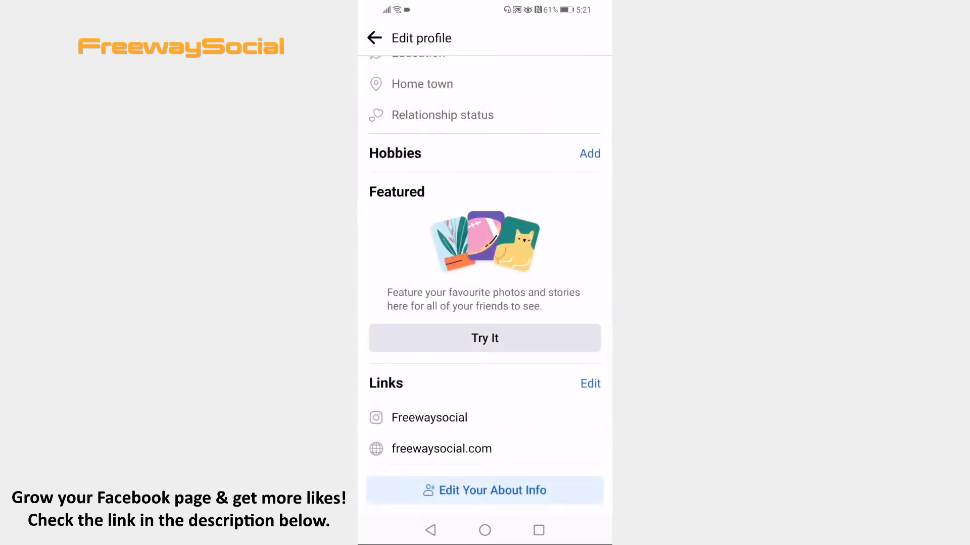
left_click(484, 491)
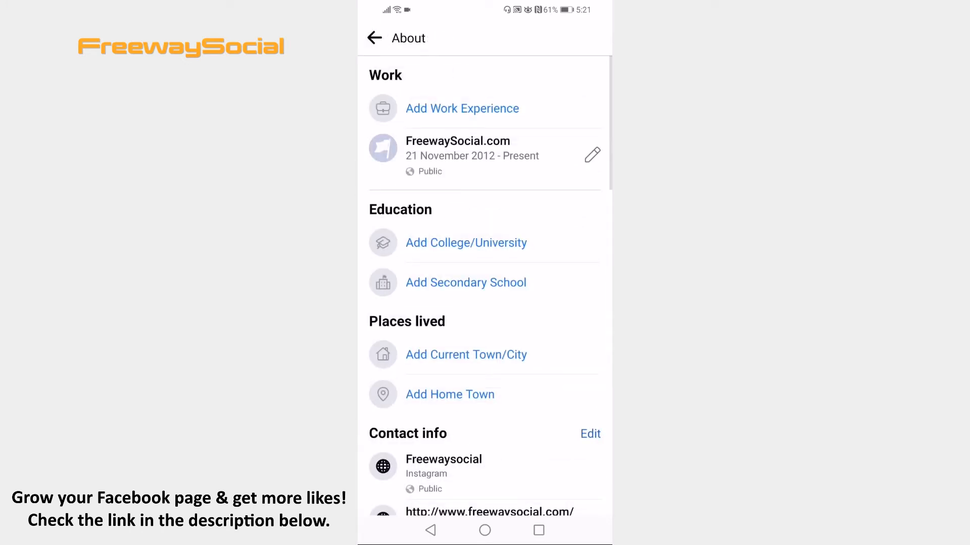
scroll("down", 3)
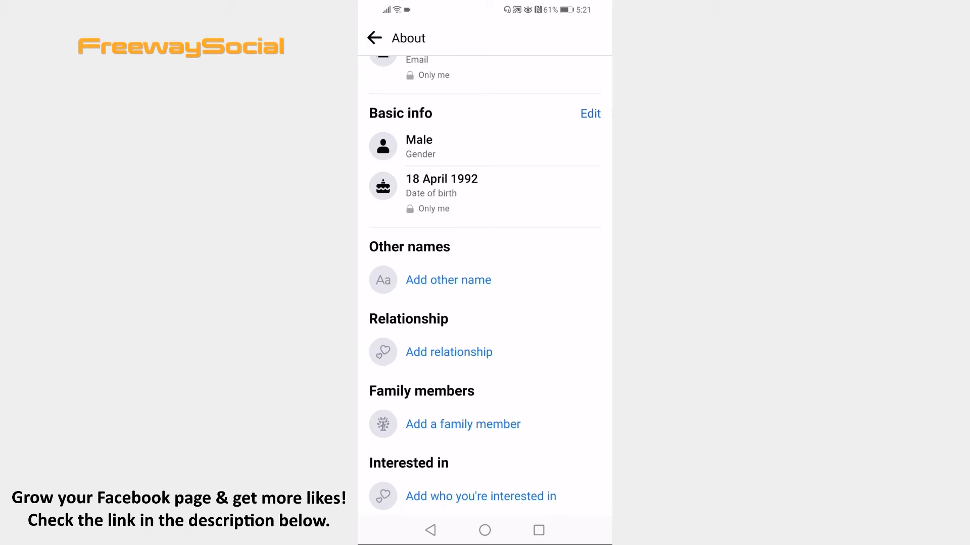
left_click(588, 113)
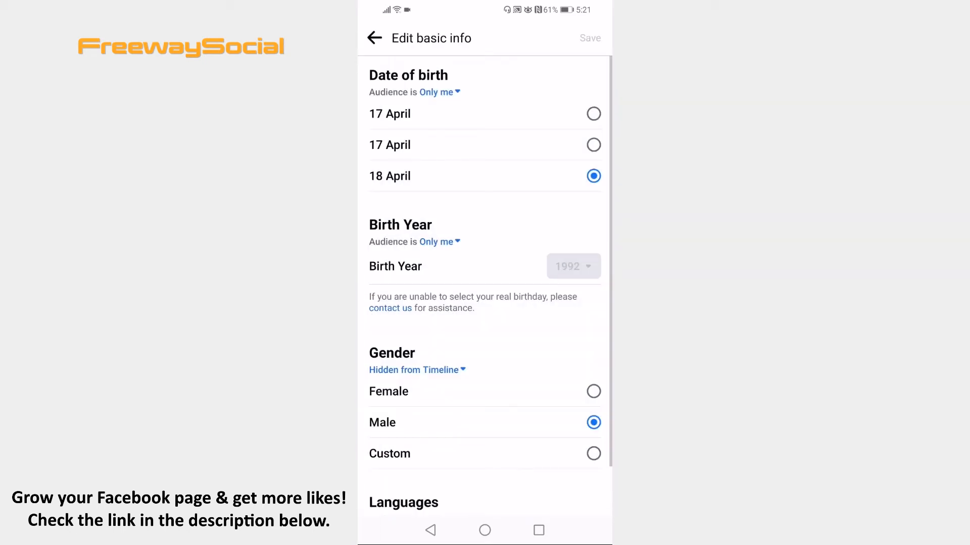